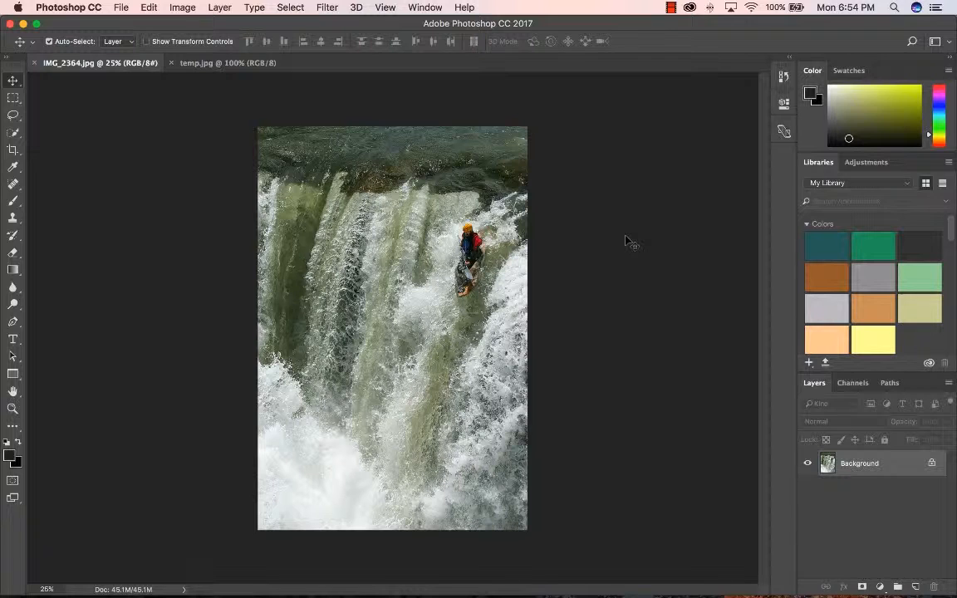
mouse_move(206, 143)
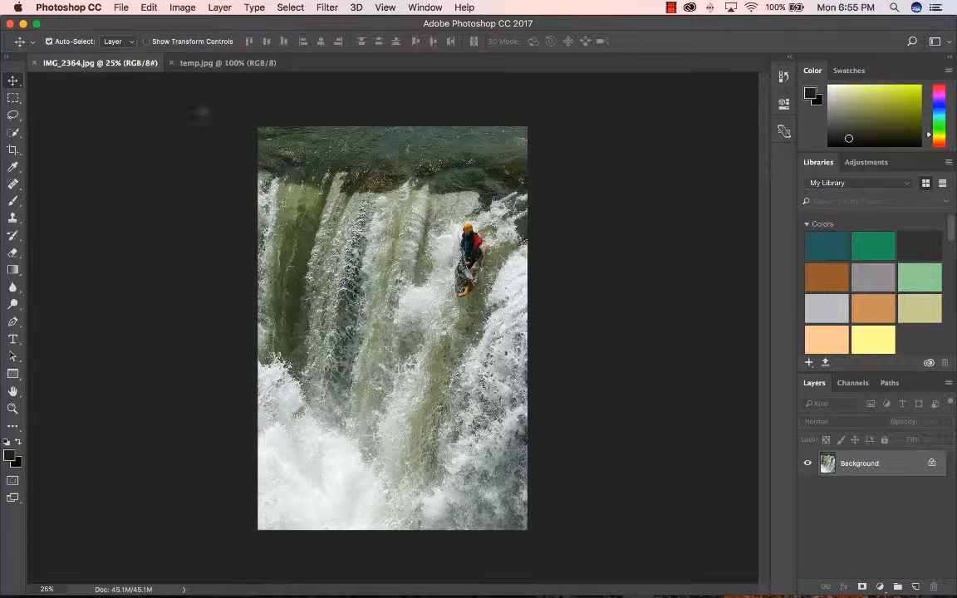
Step: Move the temp.jpg tab ahead of IMG_2364.jpg, then switch back to IMG_2364.jpg
click(214, 63)
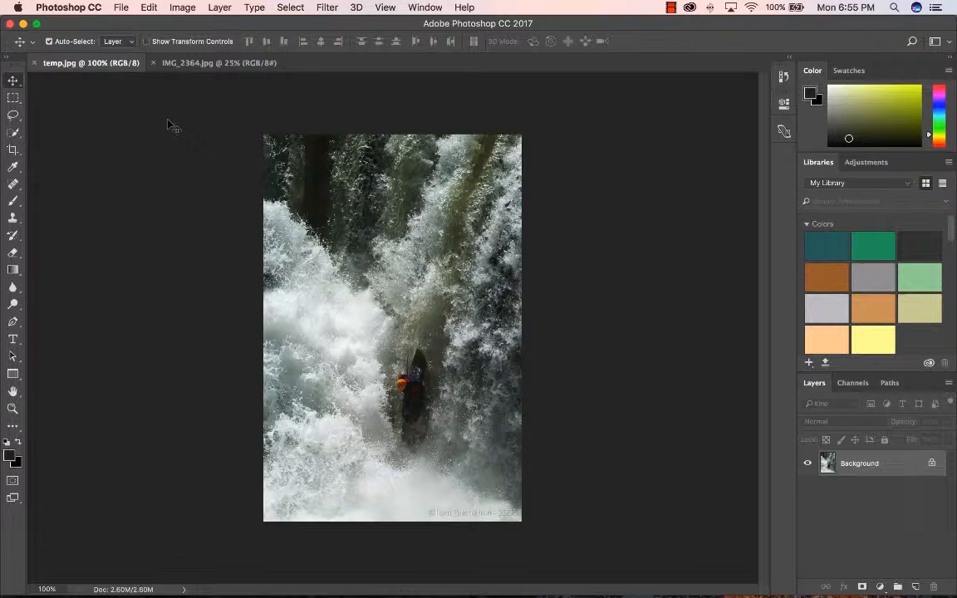
click(221, 63)
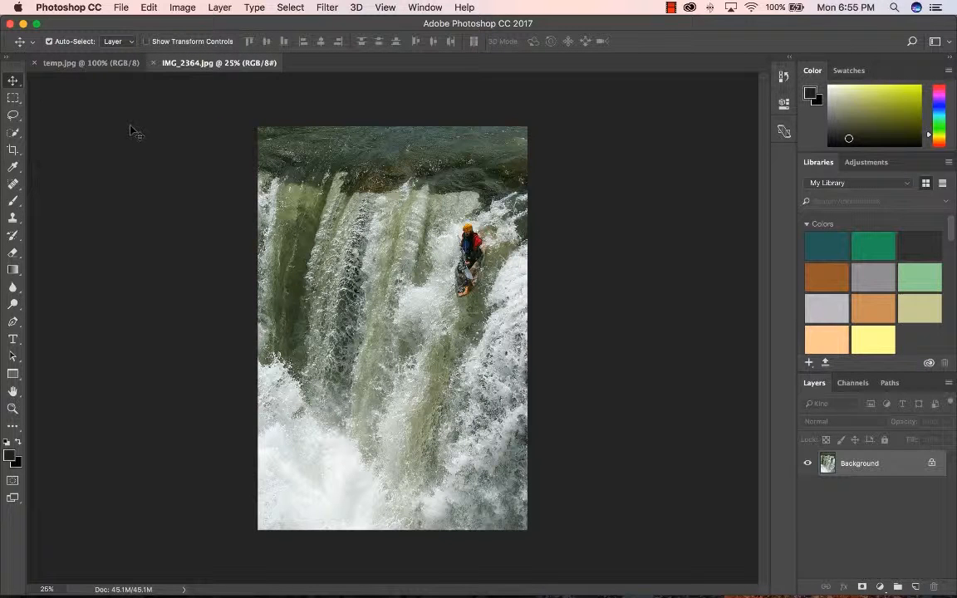
click(426, 7)
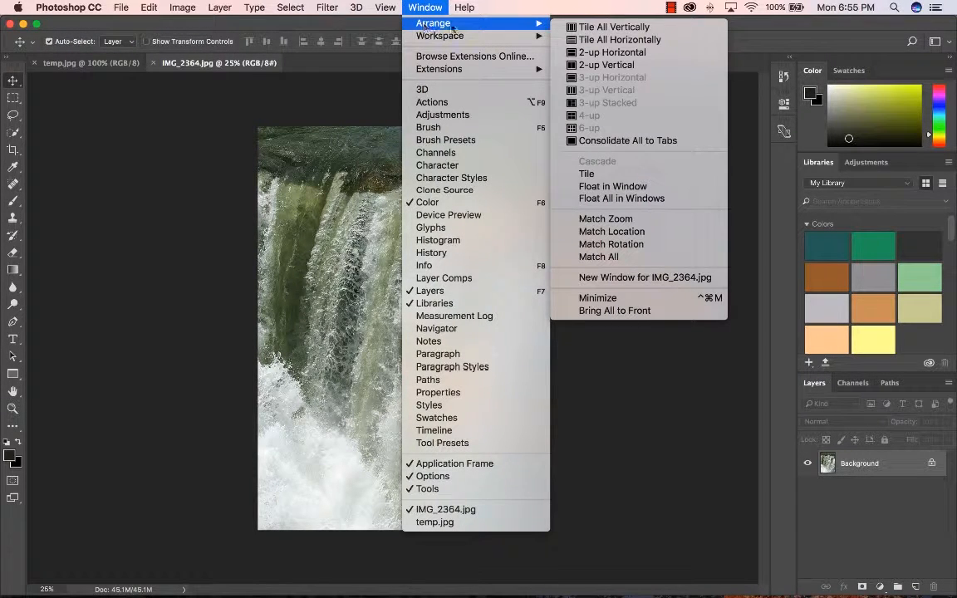
mouse_move(620, 26)
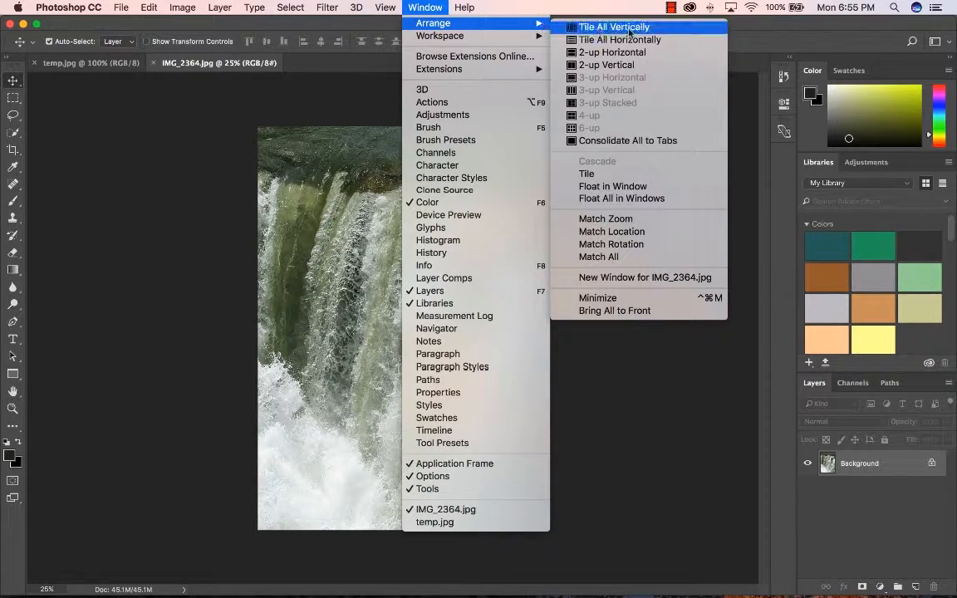
mouse_move(631, 39)
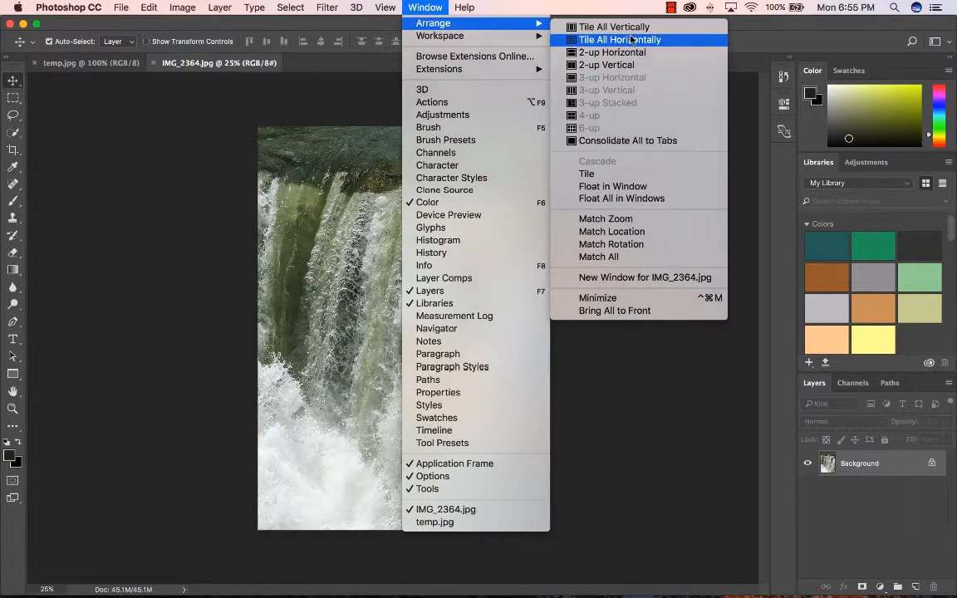
Step: Arrange the two waterfall photos with Tile All Horizontally, Tile All Vertically, then Consolidate All to Tabs
click(620, 39)
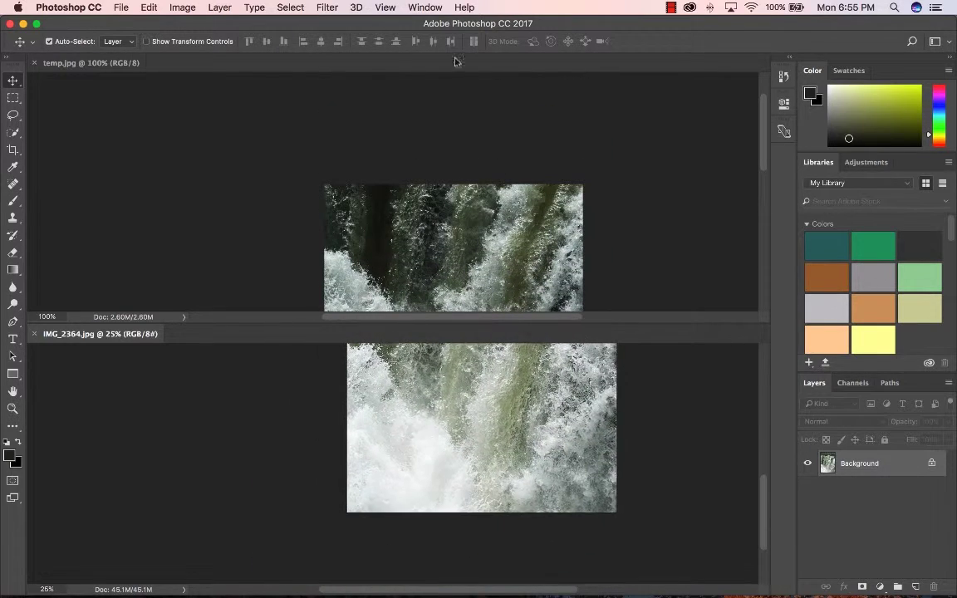
click(425, 7)
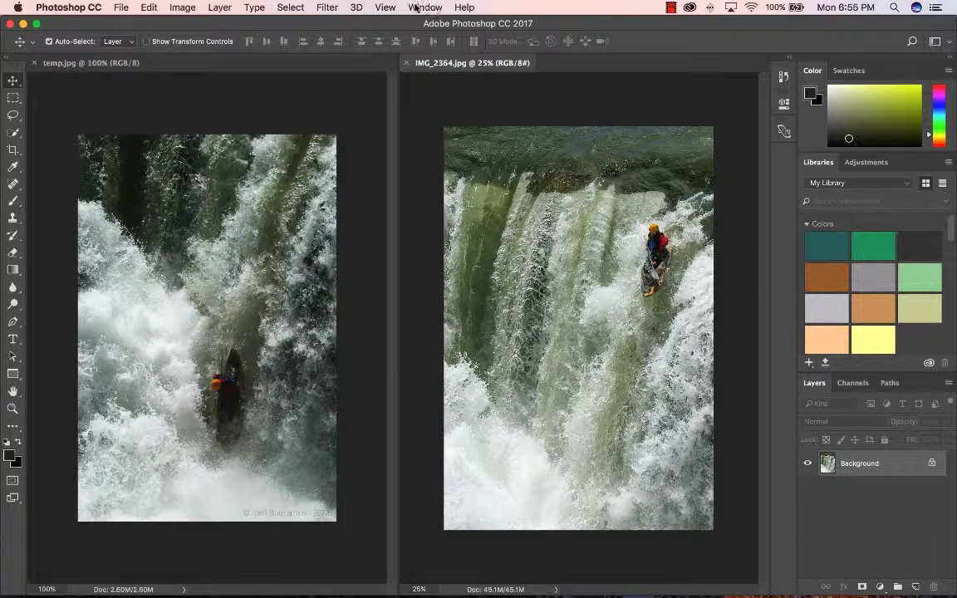
click(424, 7)
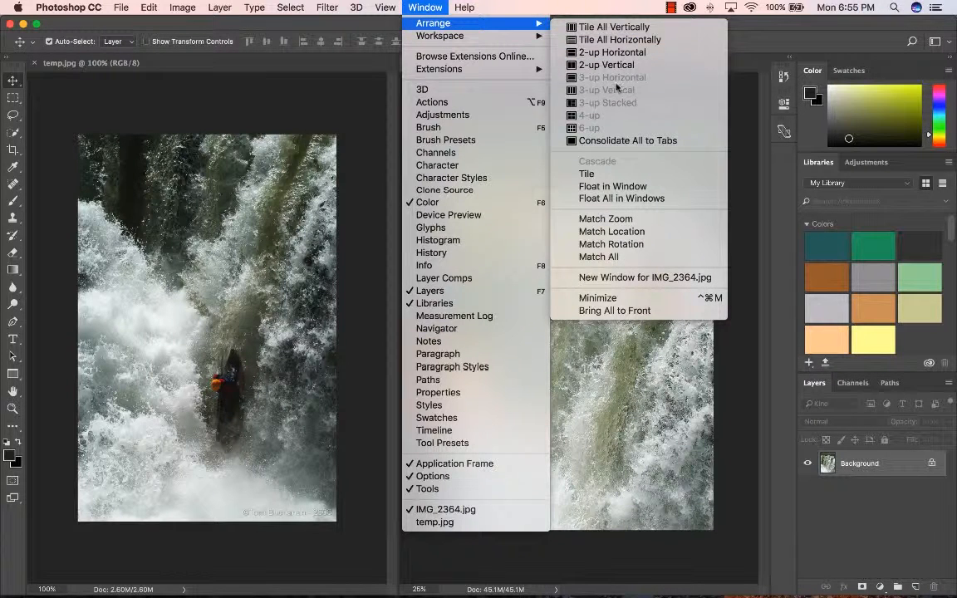
mouse_move(615, 114)
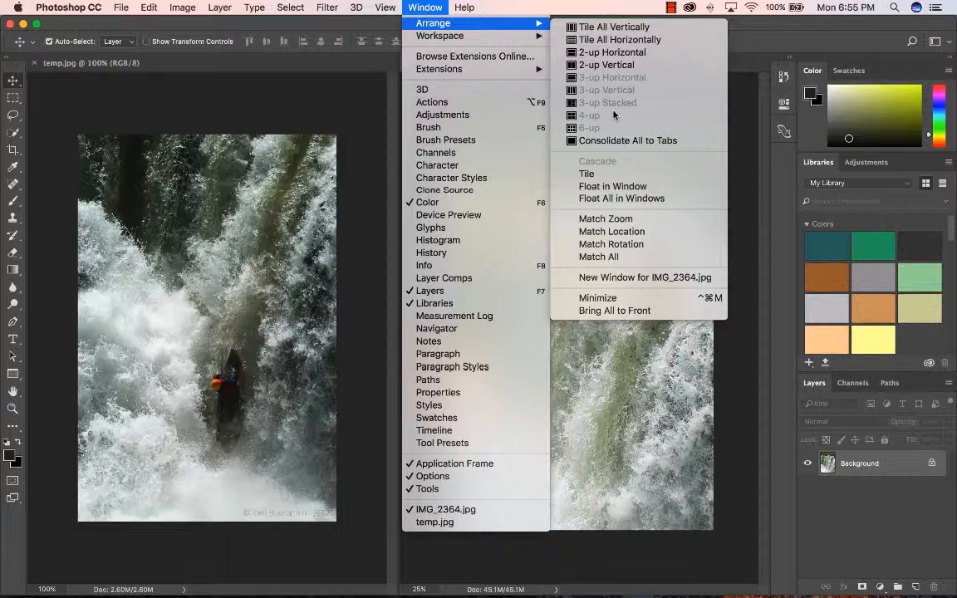
mouse_move(629, 141)
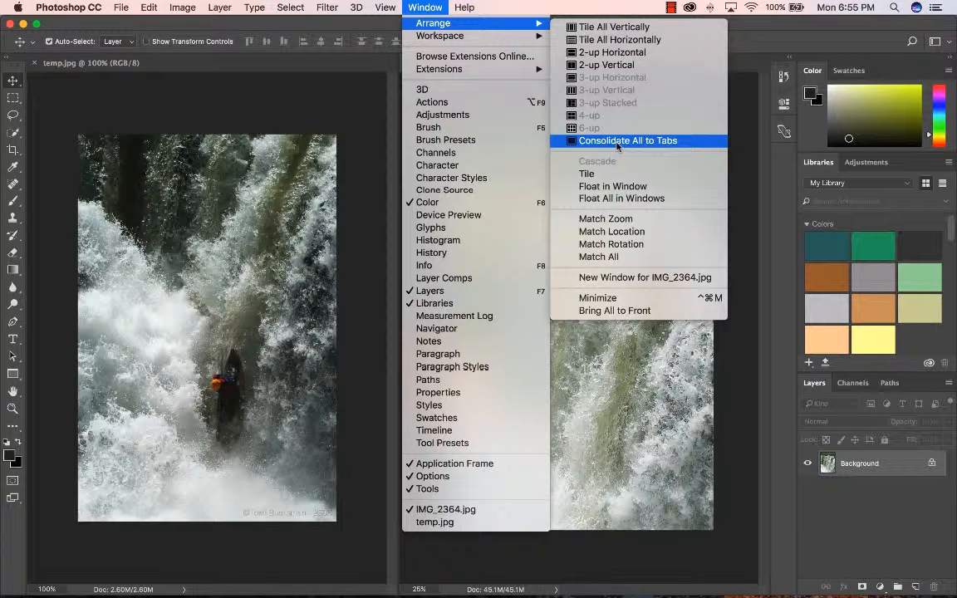
click(628, 141)
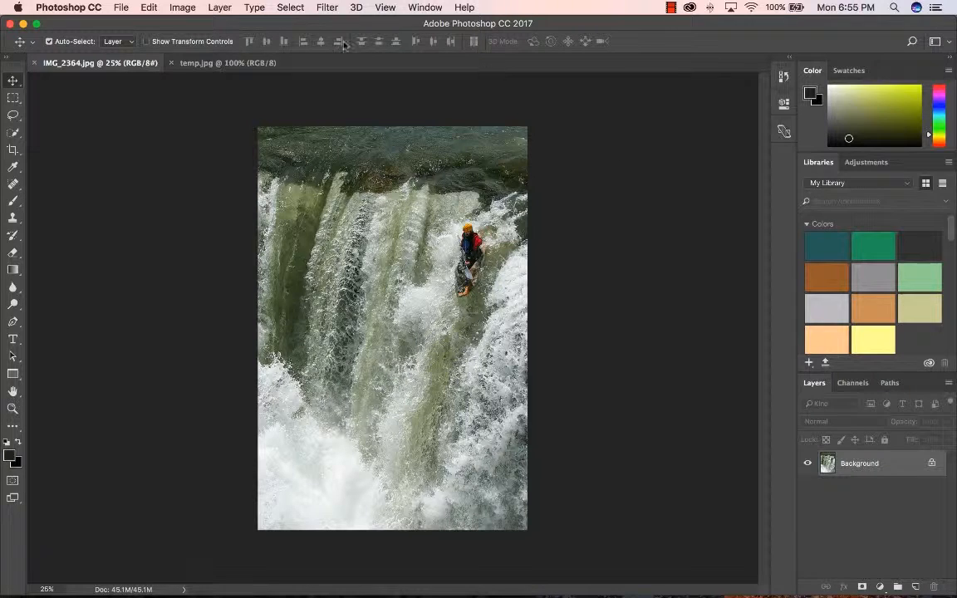
Step: Float temp.jpg in its own window, nudge it right, and bring IMG_2364.jpg to the front
click(228, 63)
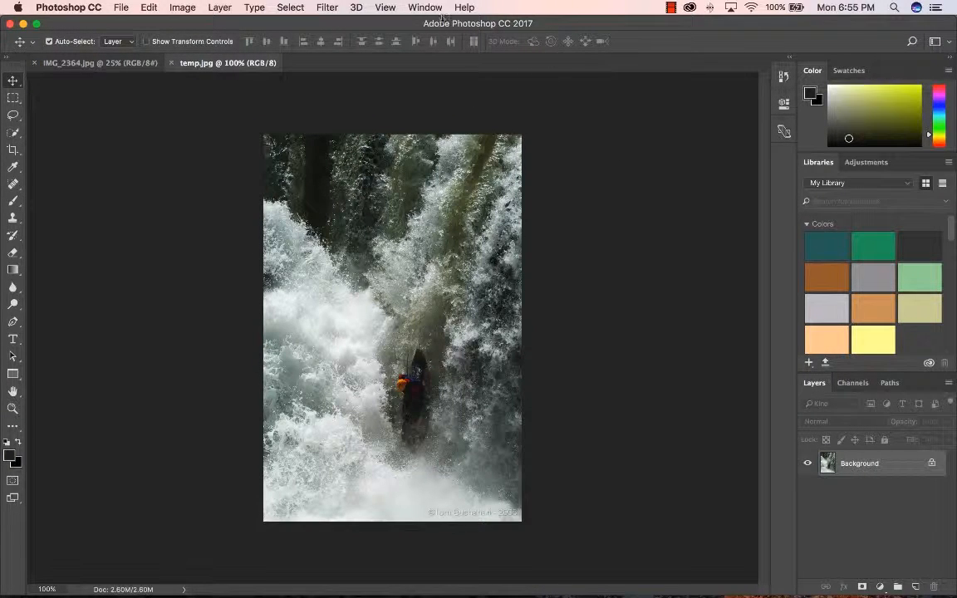
click(423, 6)
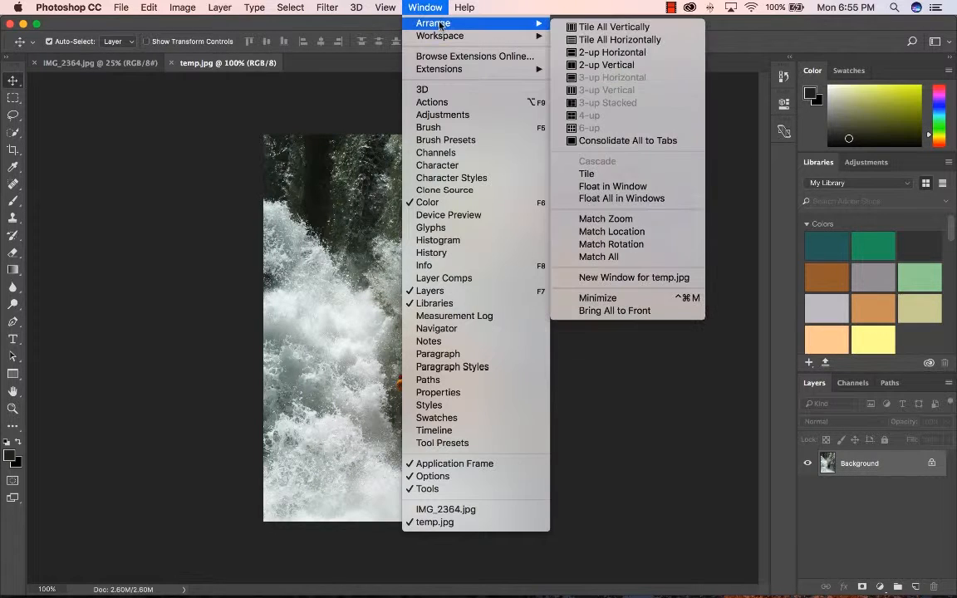
mouse_move(597, 173)
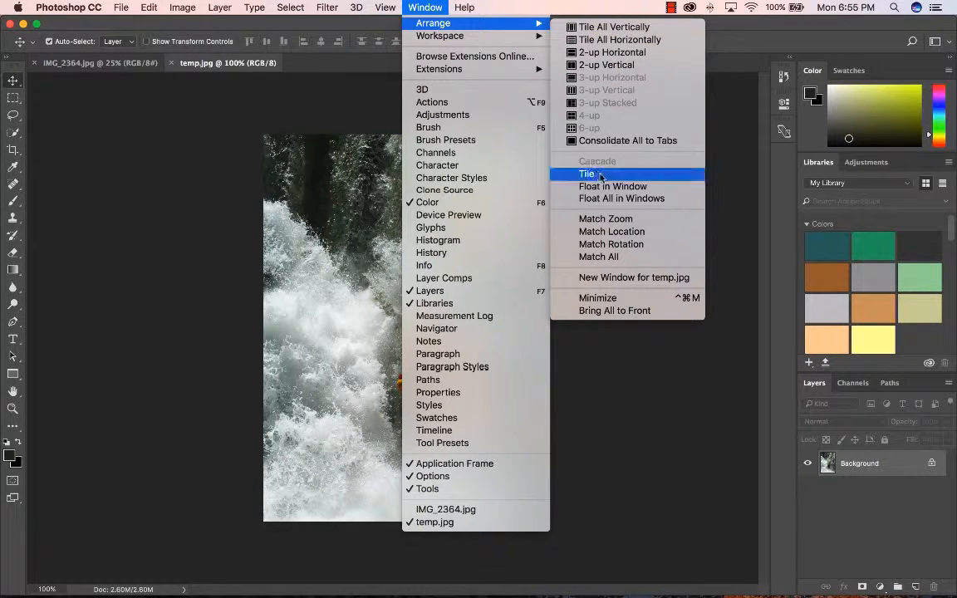
click(613, 186)
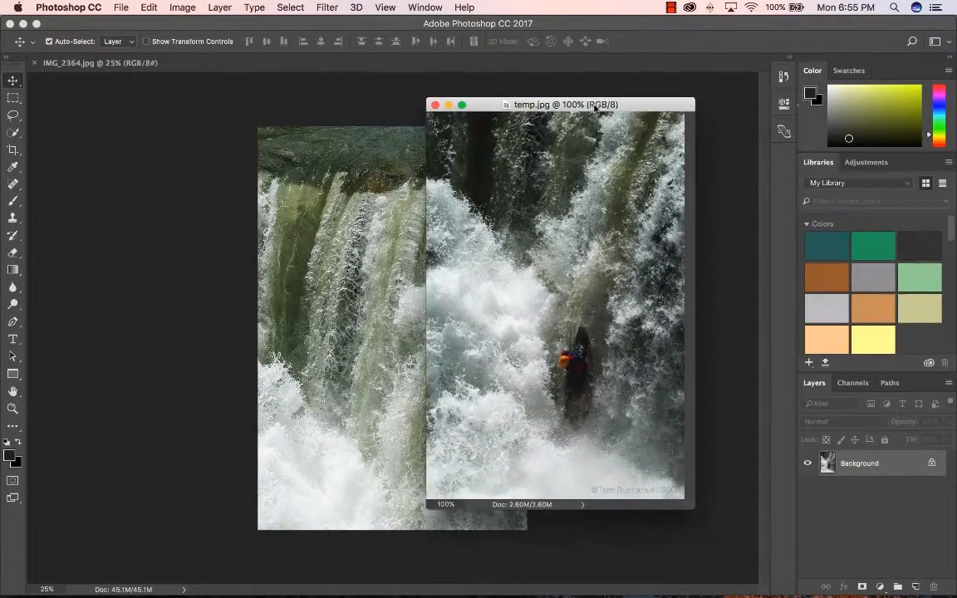
drag(566, 104, 579, 104)
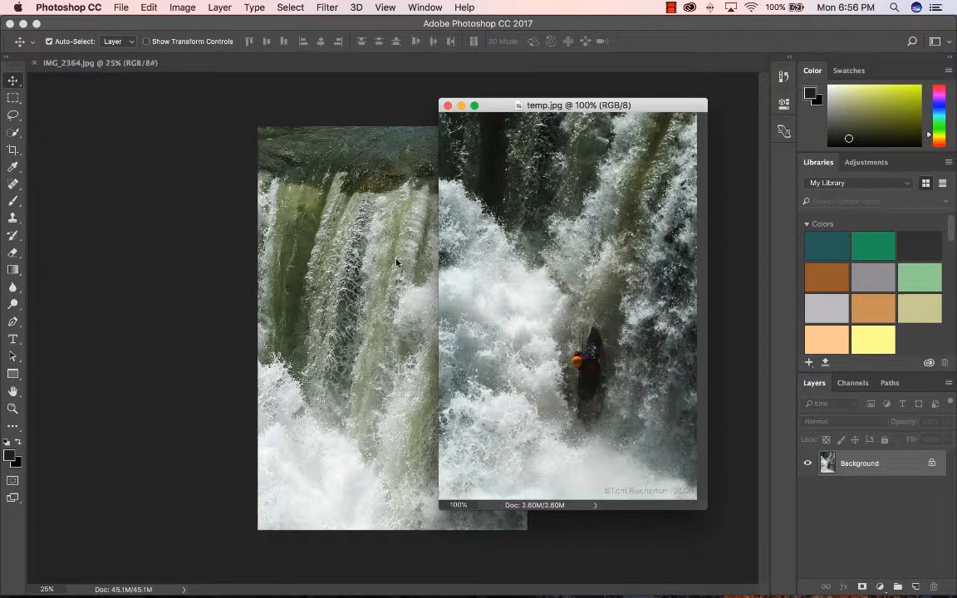
click(449, 105)
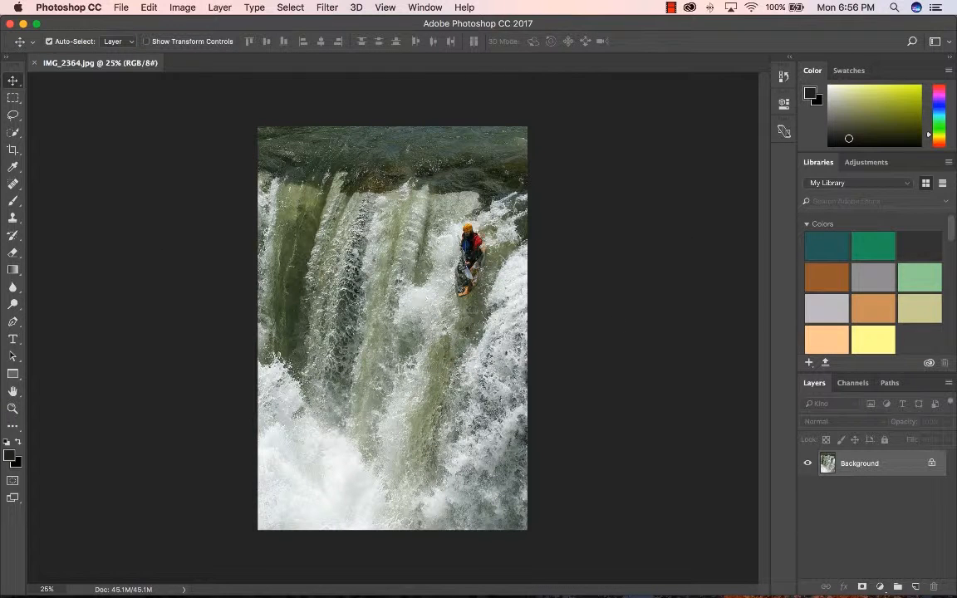
mouse_move(424, 8)
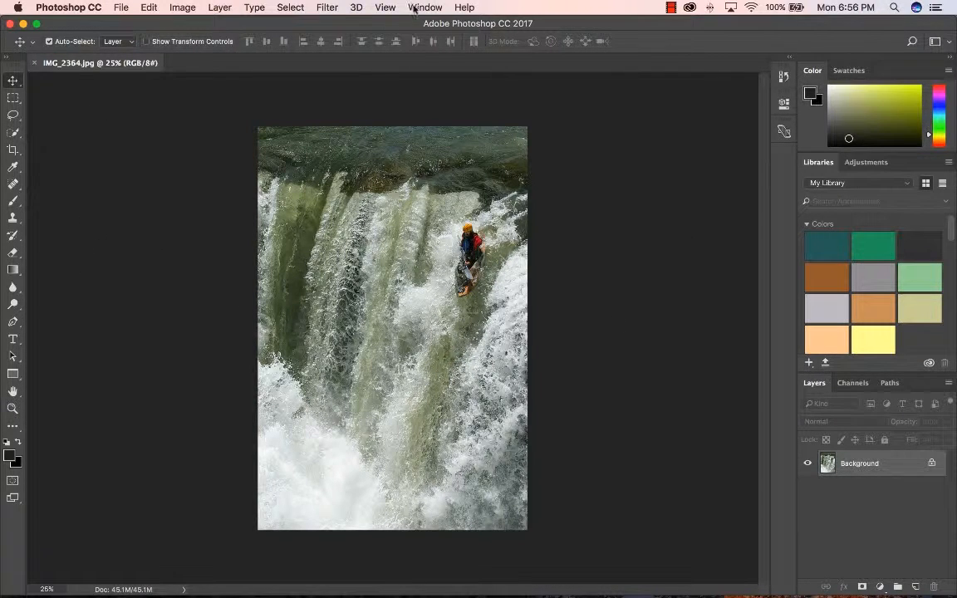
Step: Apply Consolidate All to Tabs so both photos are tabs with temp.jpg active
click(424, 6)
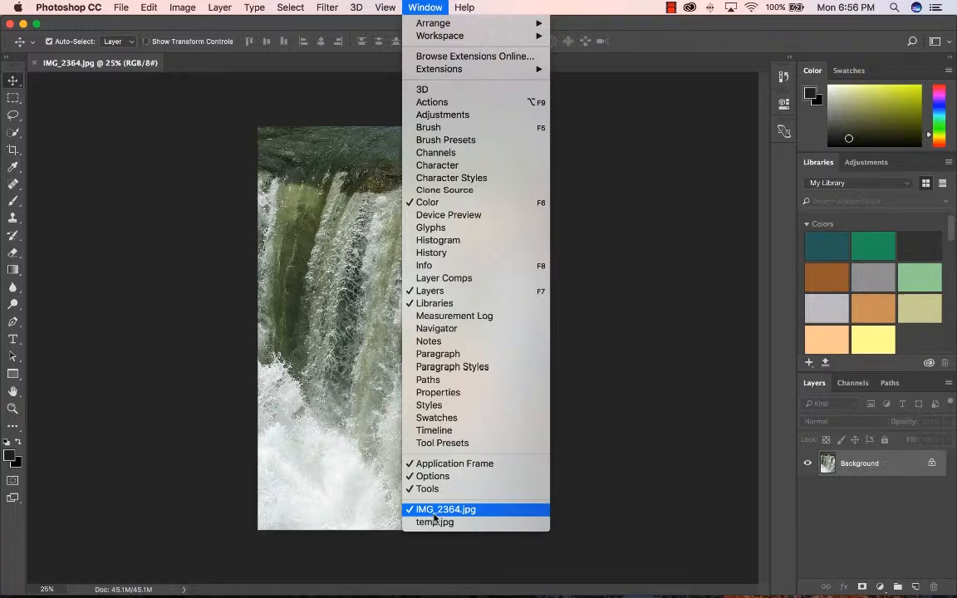
click(433, 521)
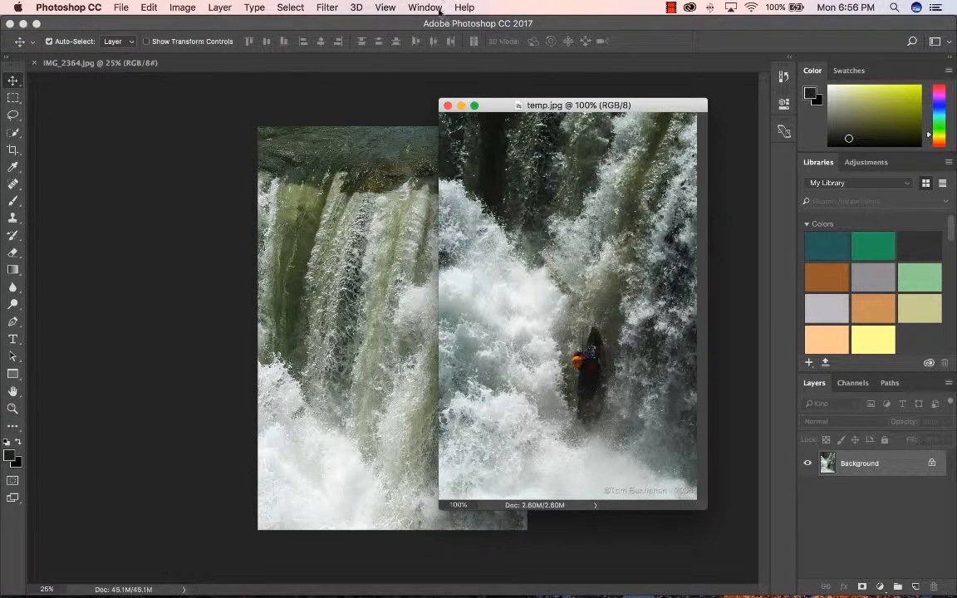
click(417, 7)
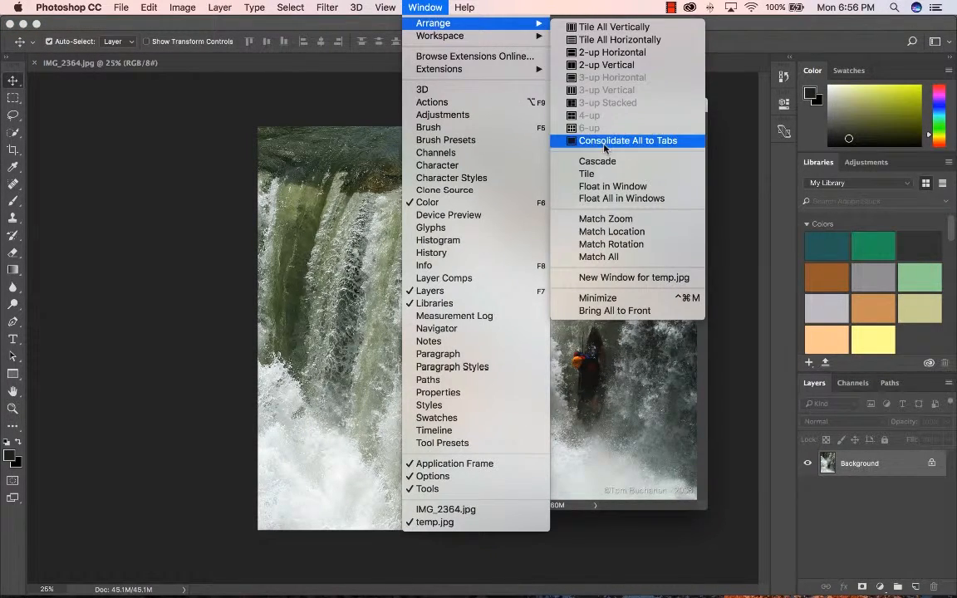
click(629, 141)
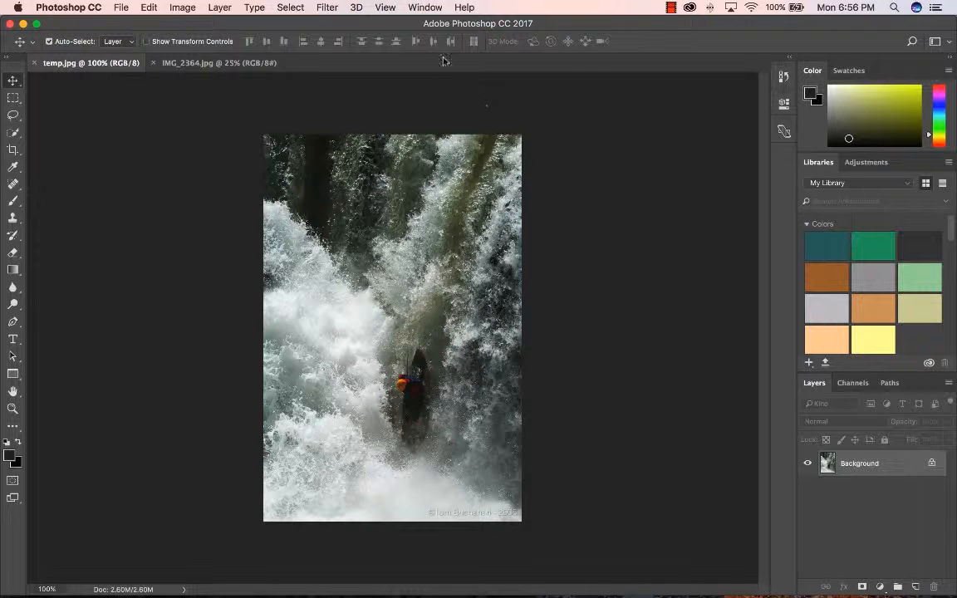
Step: Float temp.jpg and IMG_2364.jpg each in their own window
click(425, 7)
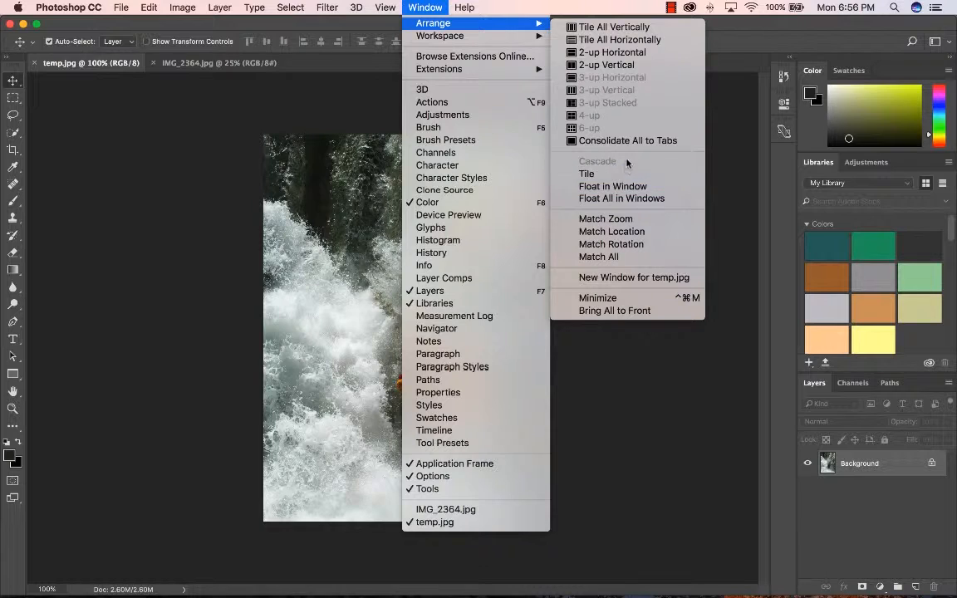
mouse_move(612, 186)
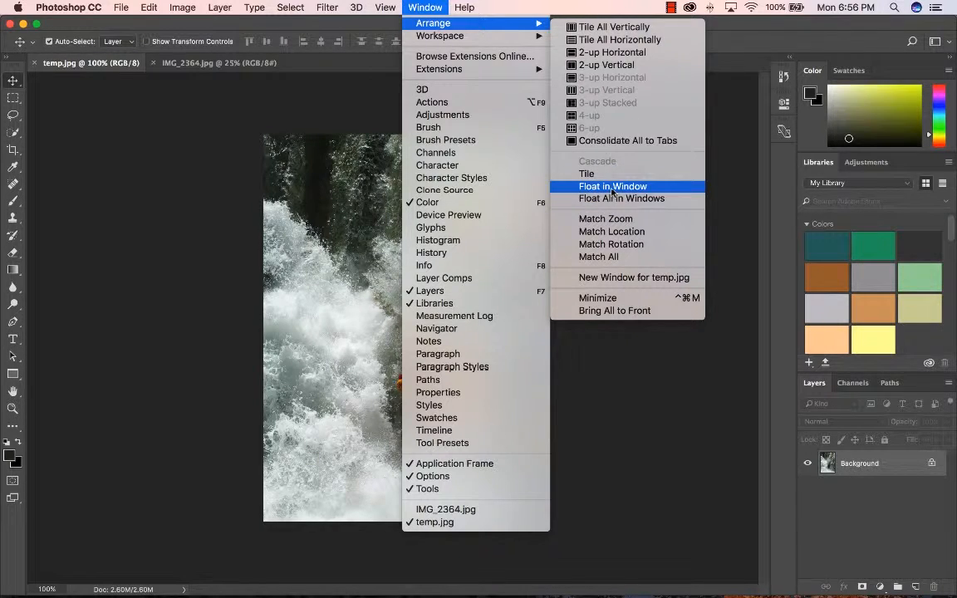
click(613, 186)
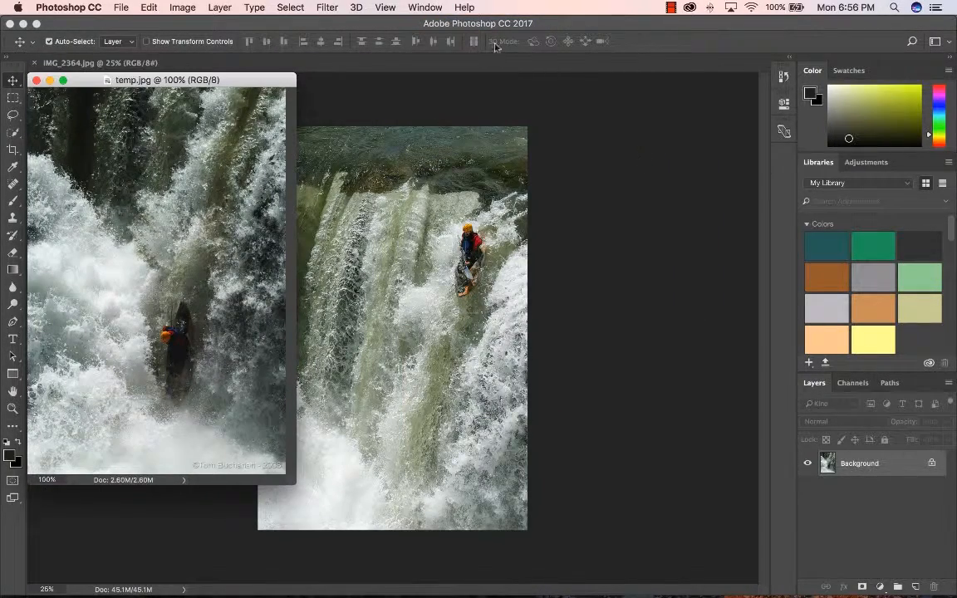
click(426, 8)
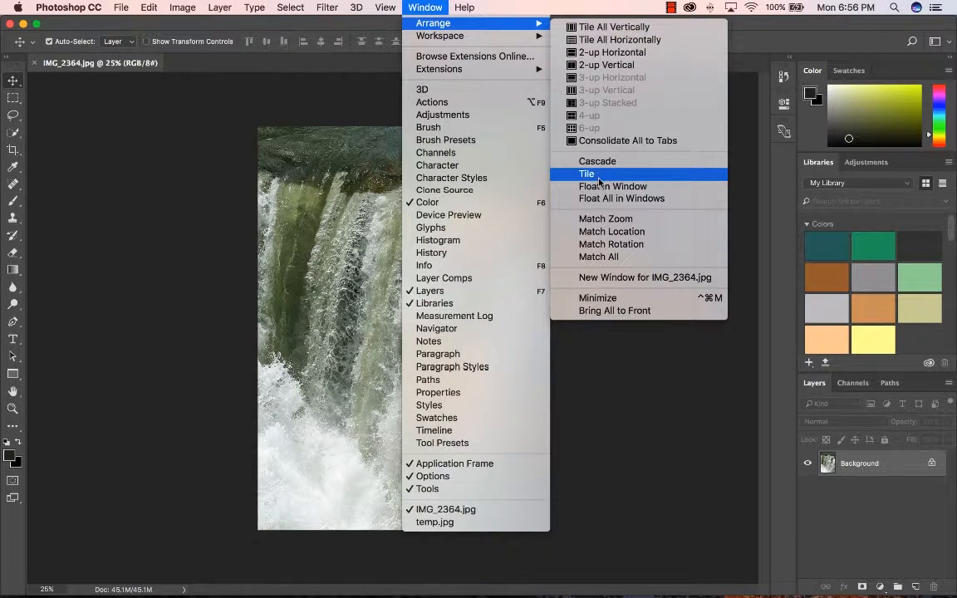
mouse_move(613, 186)
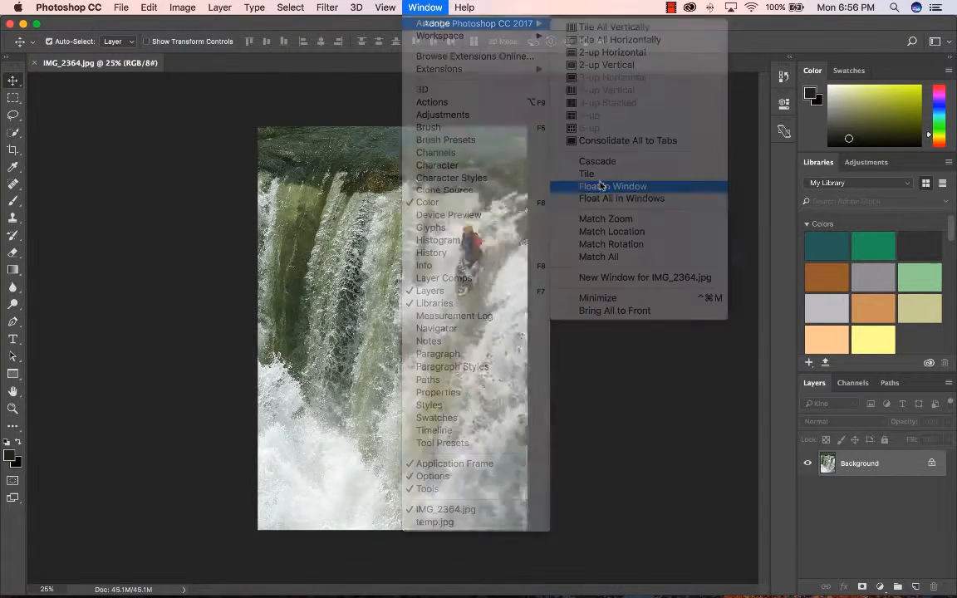
click(611, 186)
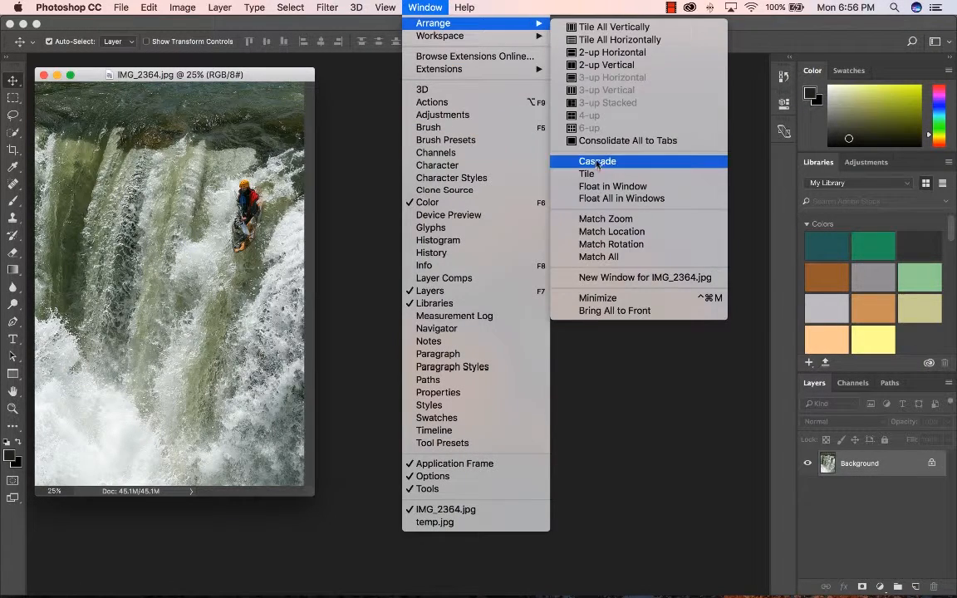
Step: Cascade the floating windows, reposition IMG_2364.jpg beside temp.jpg, then close IMG_2364.jpg
click(597, 161)
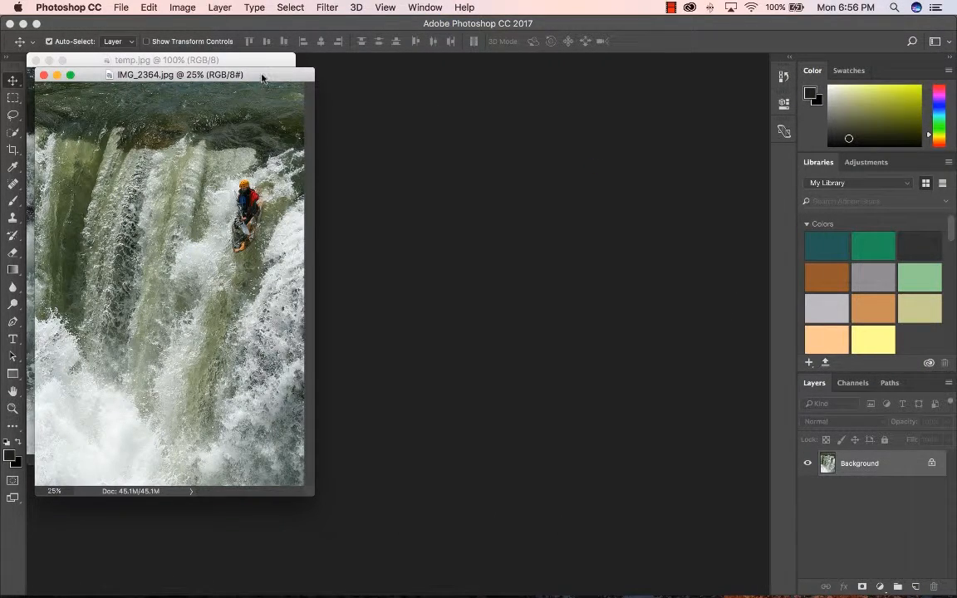
drag(180, 74, 250, 91)
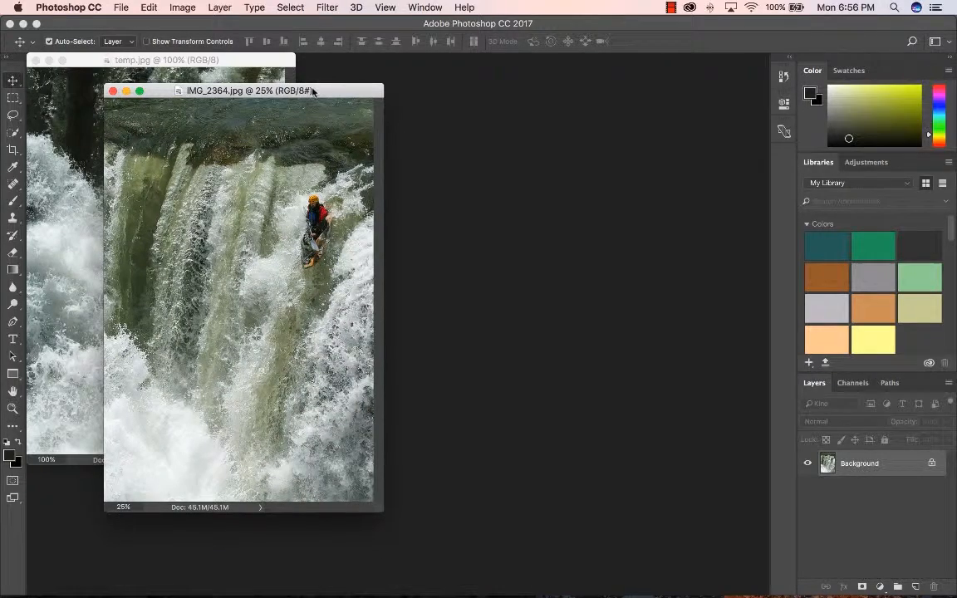
drag(247, 90, 554, 69)
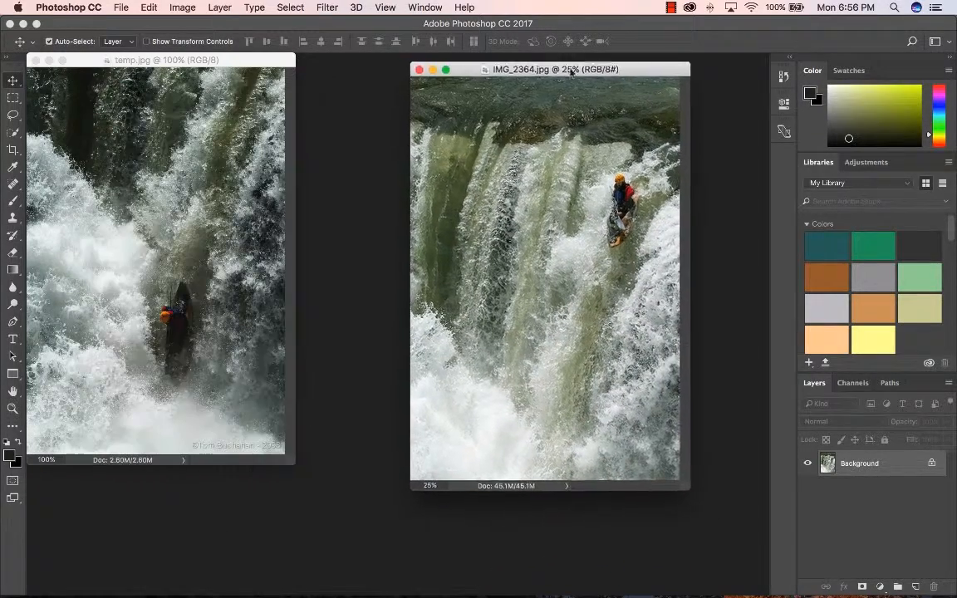
drag(548, 69, 432, 70)
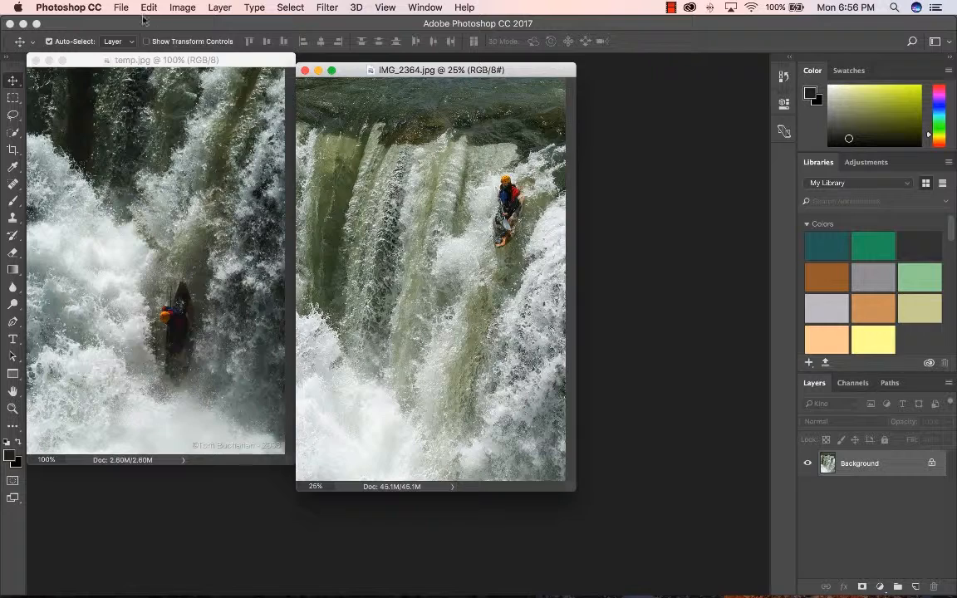
drag(442, 70, 501, 79)
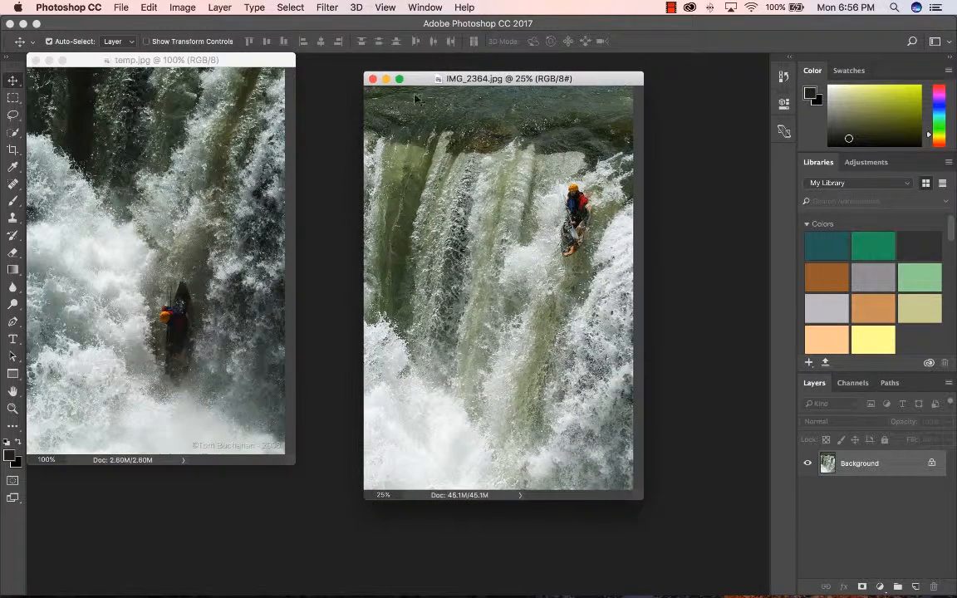
click(366, 79)
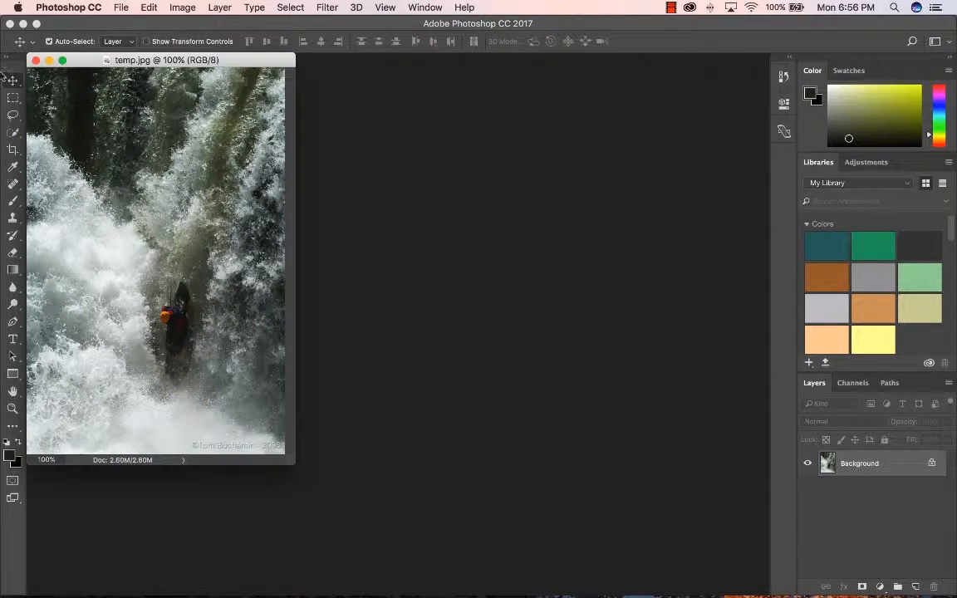
Step: Close the temp.jpg window to reach the start screen of recent files
click(119, 8)
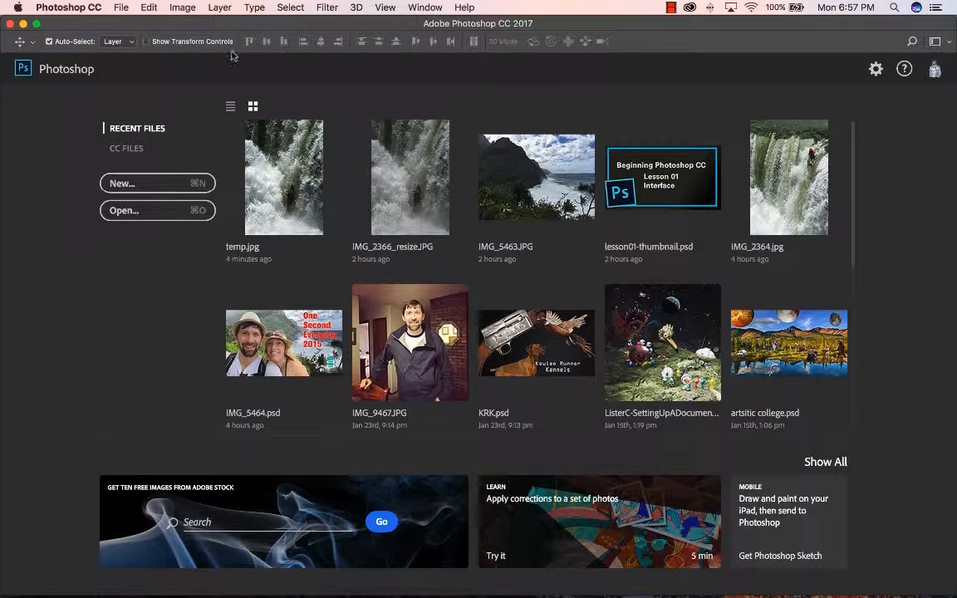
mouse_move(249, 42)
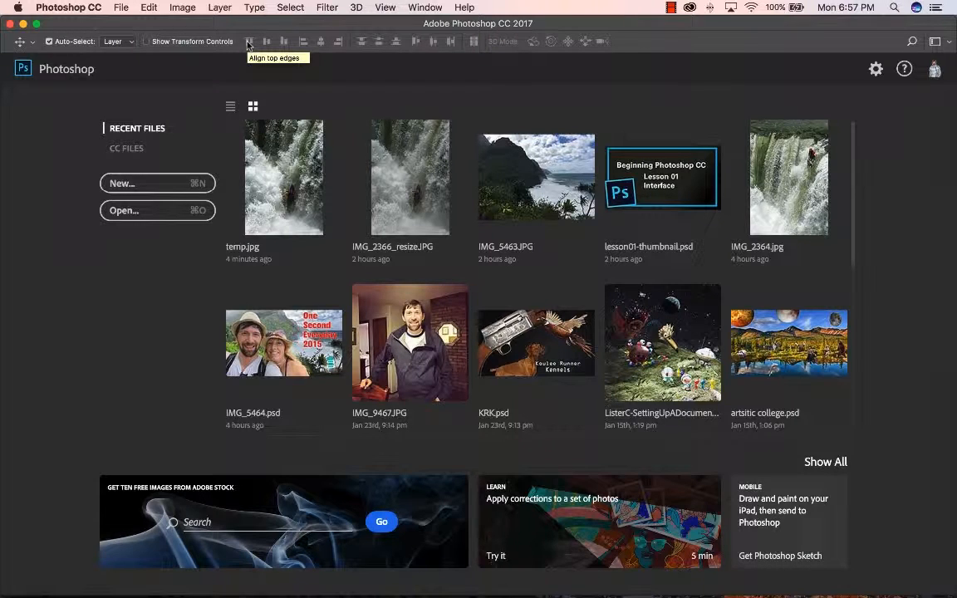
mouse_move(264, 59)
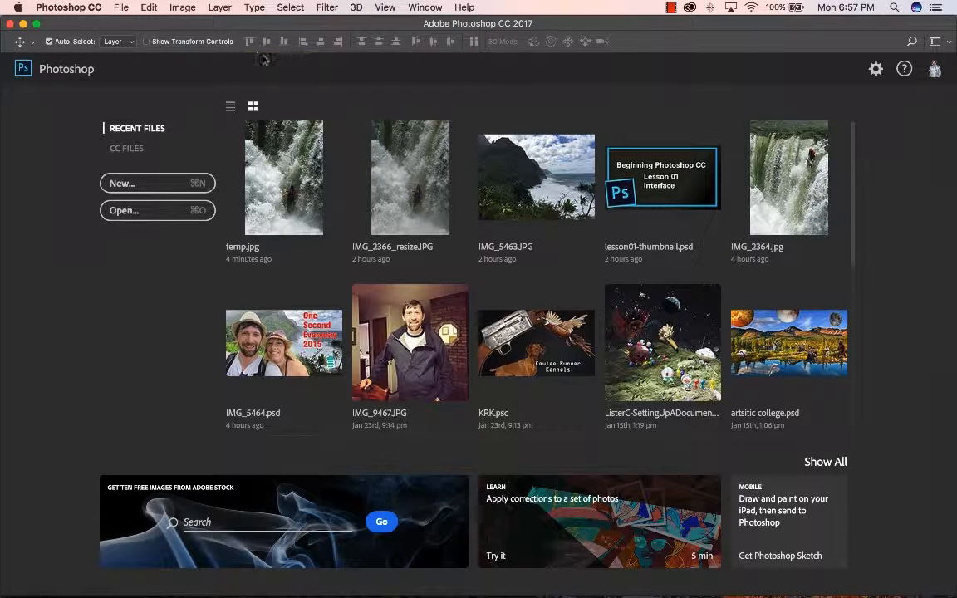
mouse_move(275, 59)
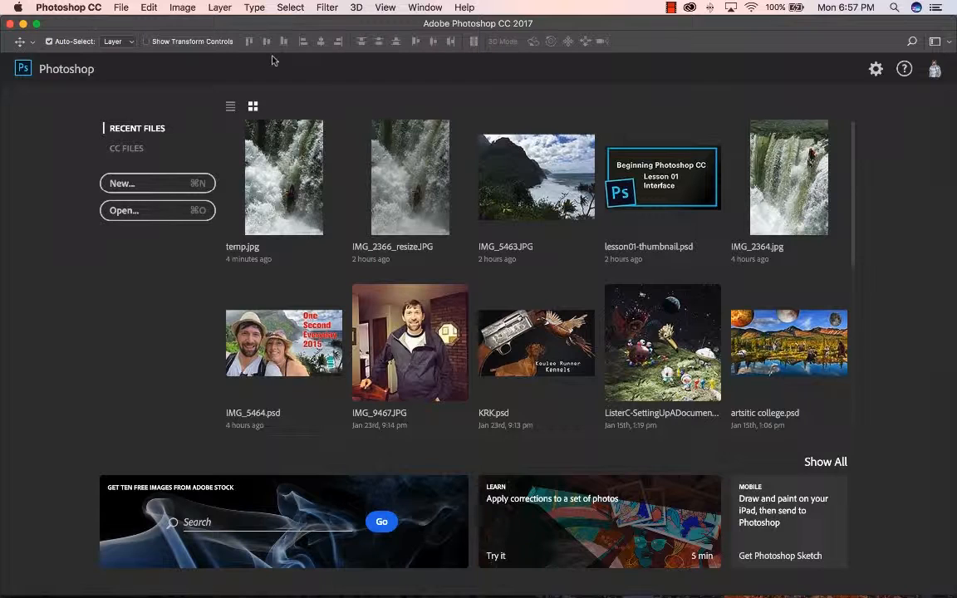
mouse_move(311, 87)
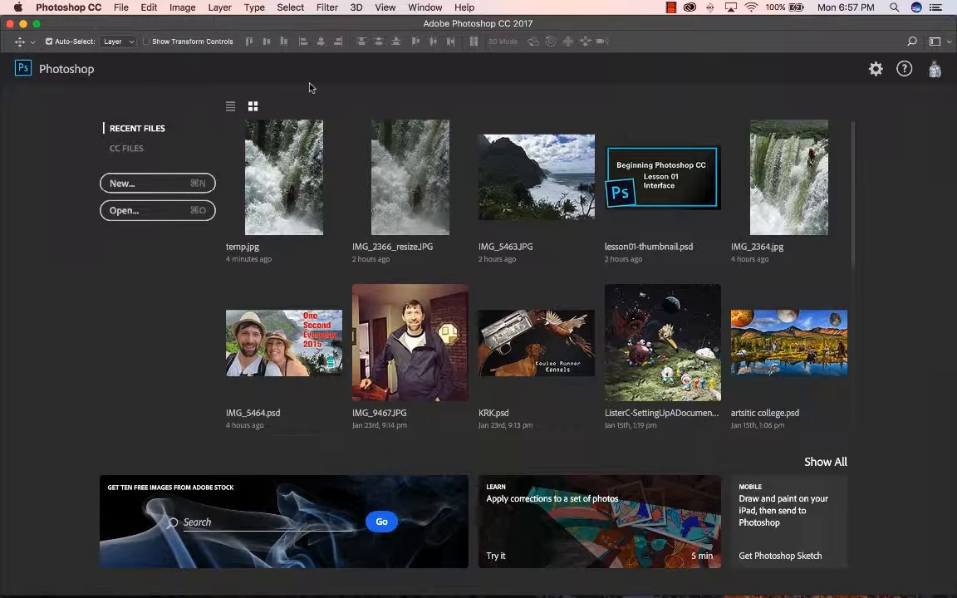